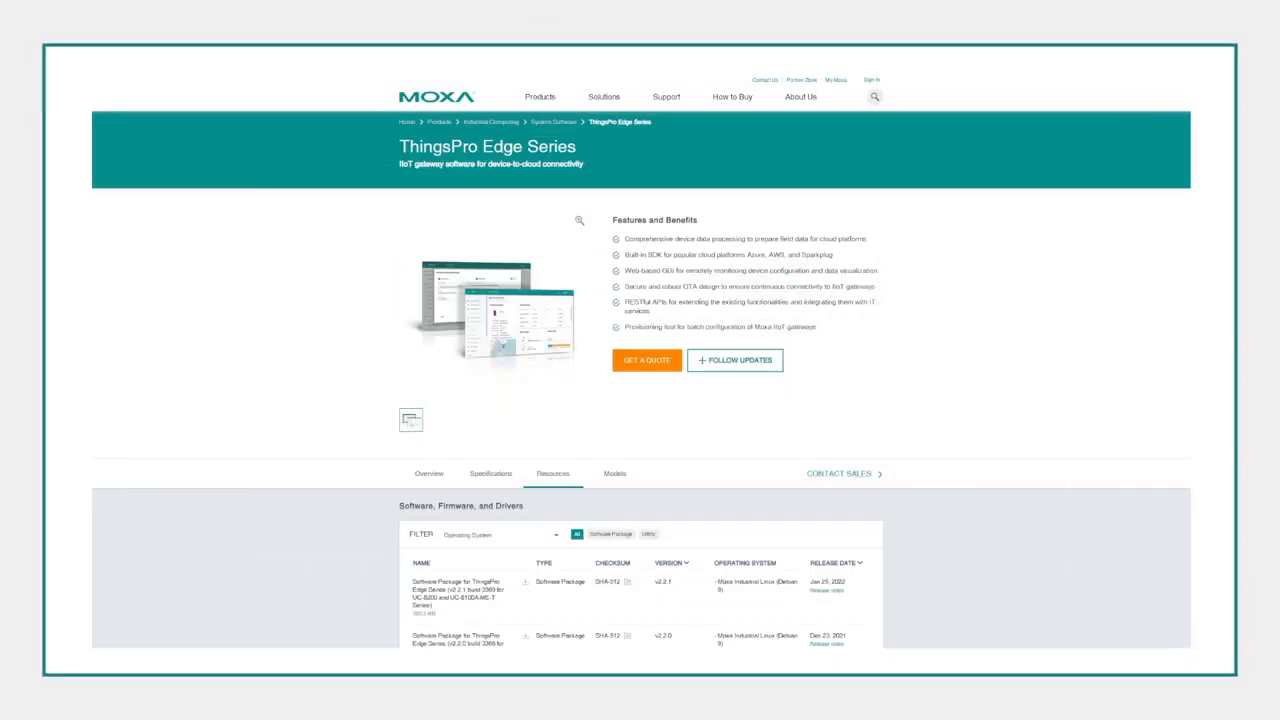
pyautogui.scroll(-3)
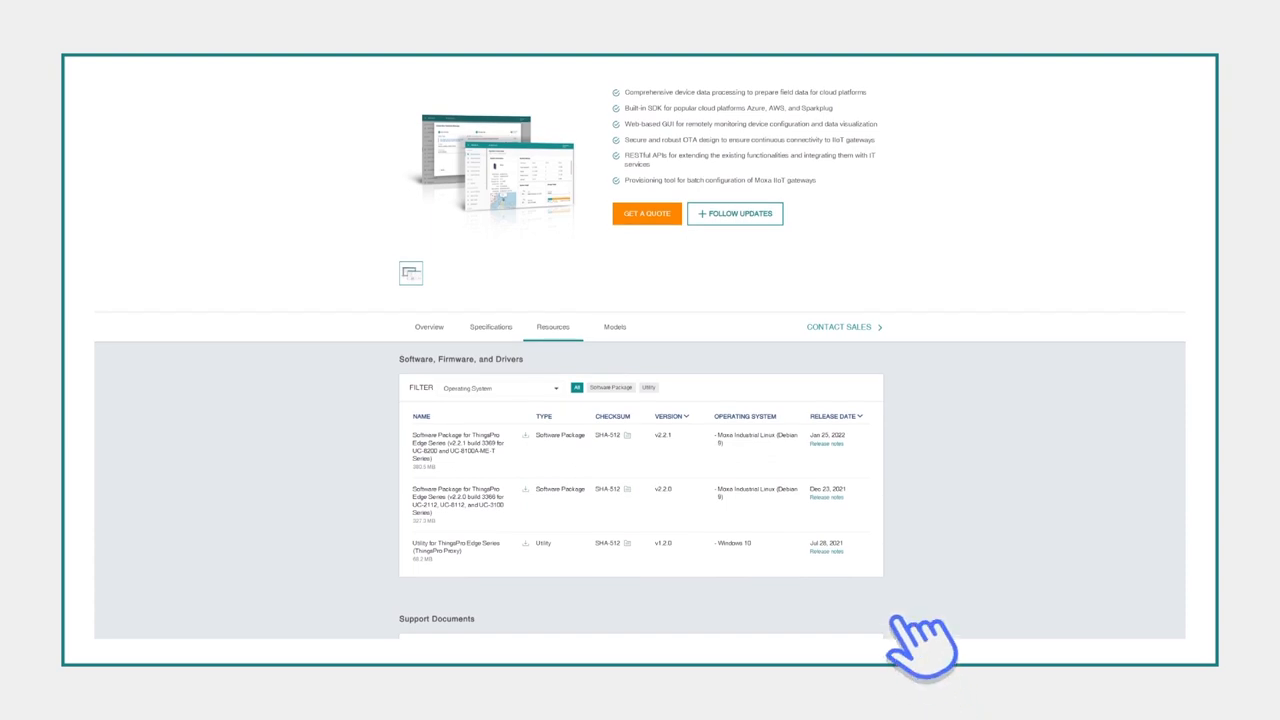
pyautogui.moveTo(590, 340)
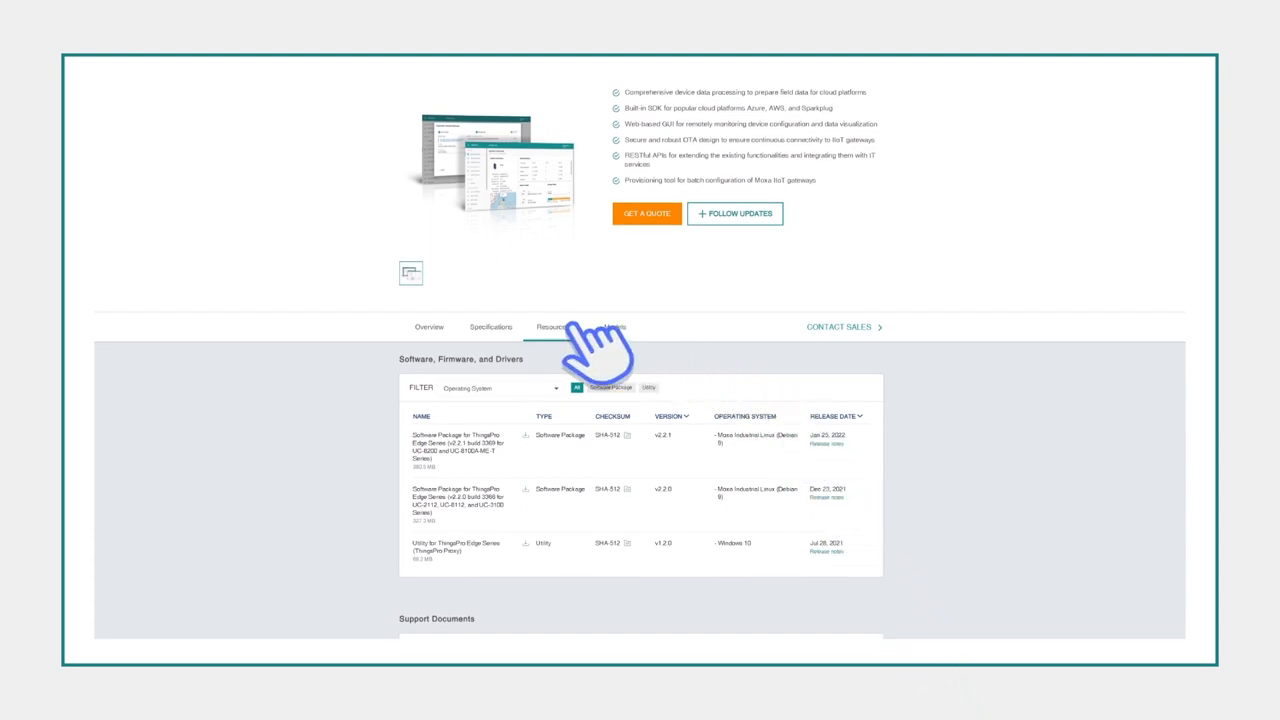